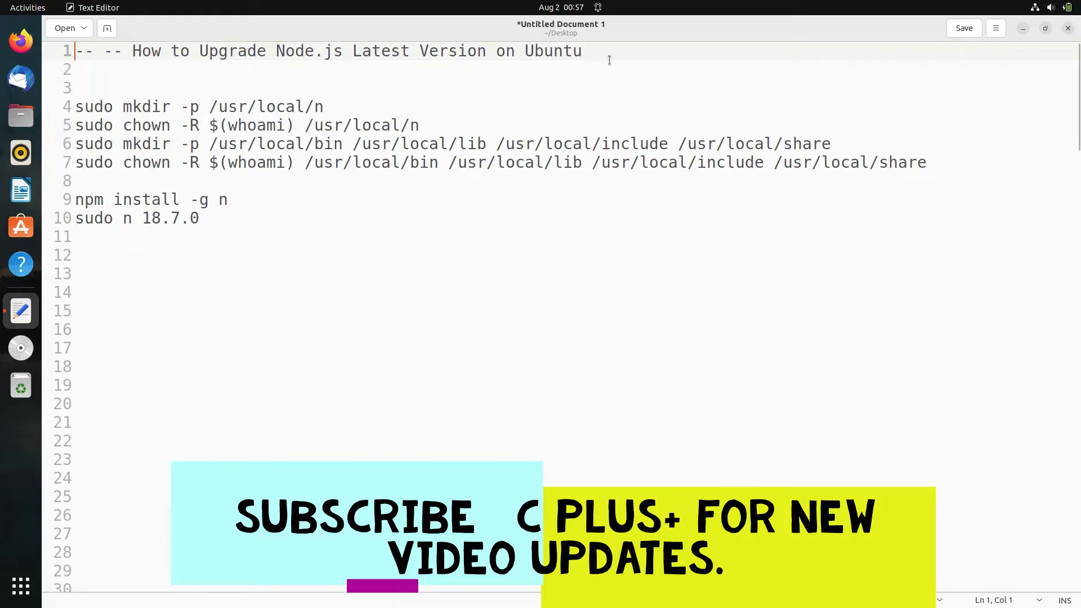
Launch a new terminal window from the dock beside the Node.js upgrade notes.
left_click(21, 587)
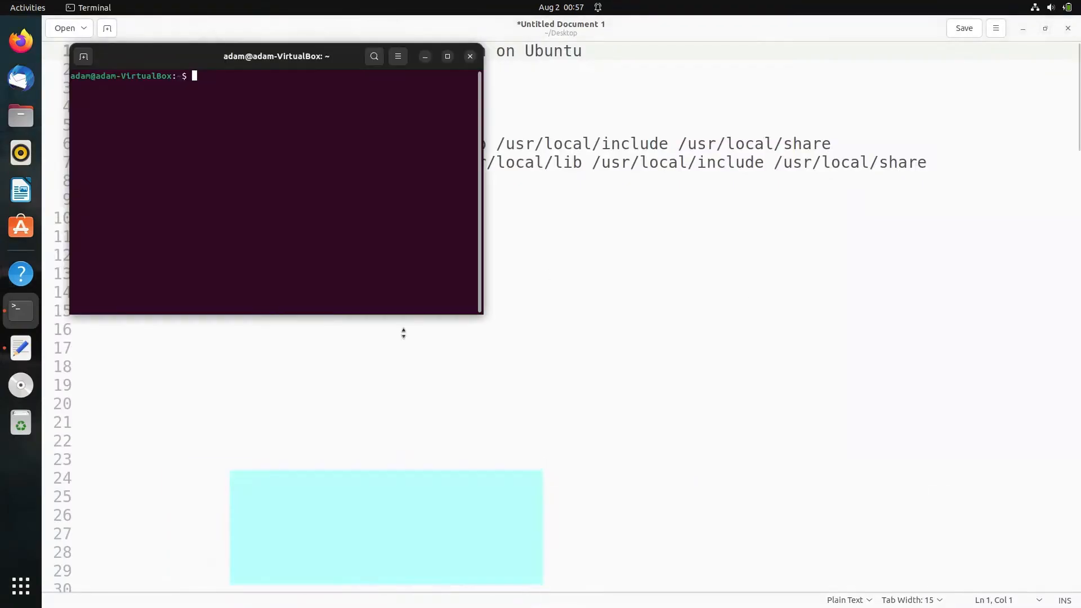
Move the terminal to the centre and start typing 'node --ve' to check the version.
left_click_drag(276, 56, 557, 213)
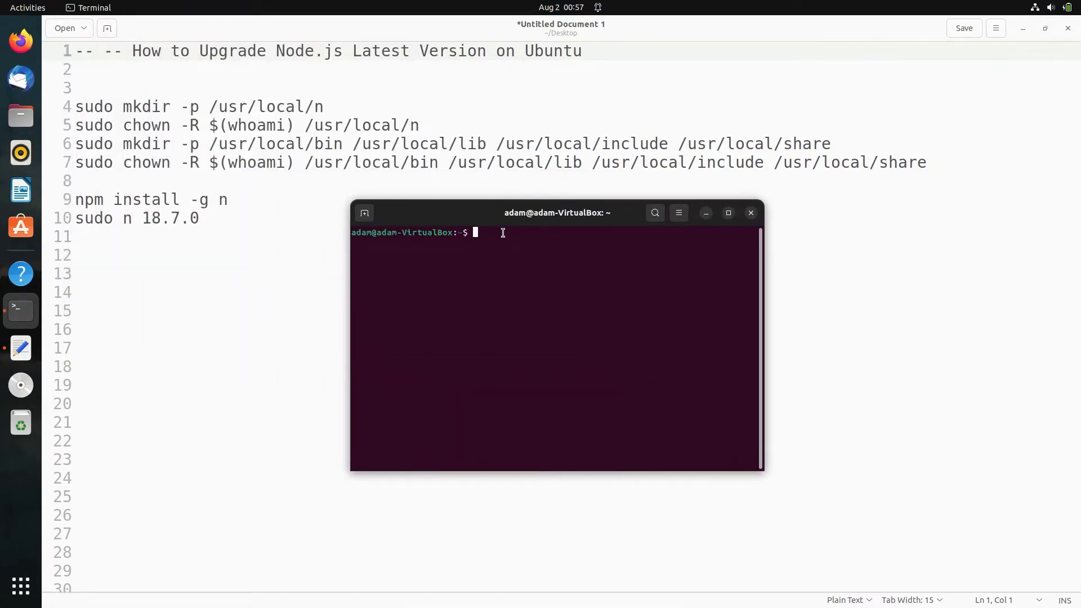
type("node")
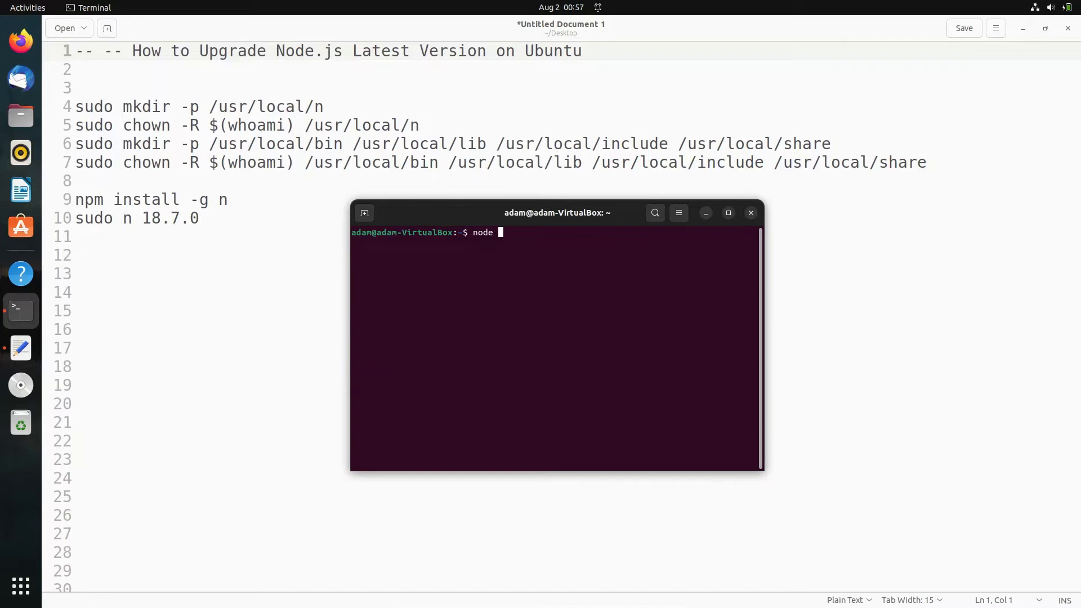
type("--ve")
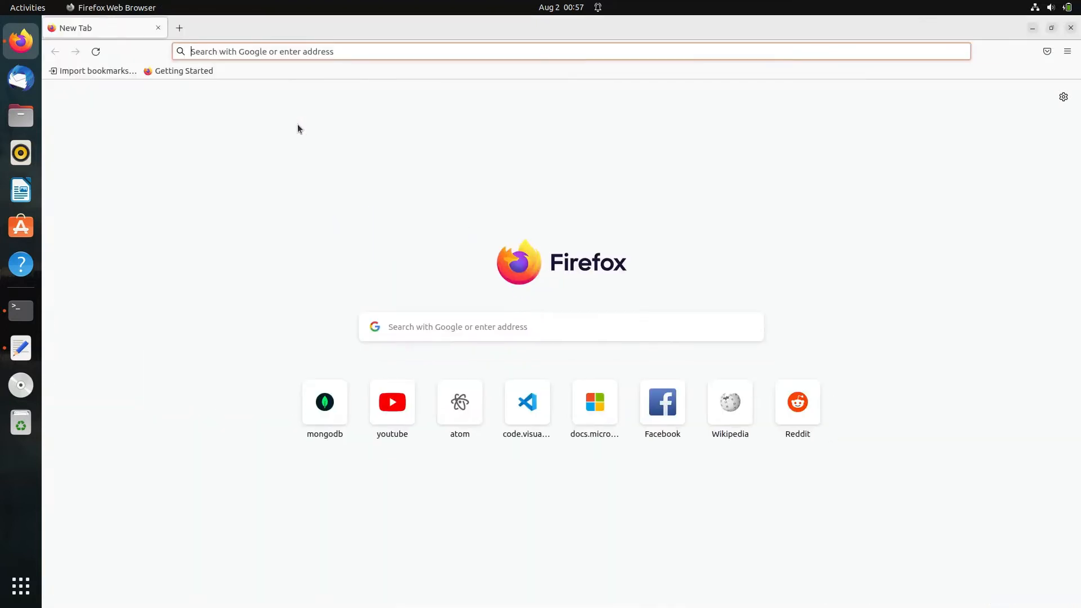
Search for Node and open the official nodejs.org result showing stable release 18.7.0.
type("nnel=fs&client=ubuntu&q=node")
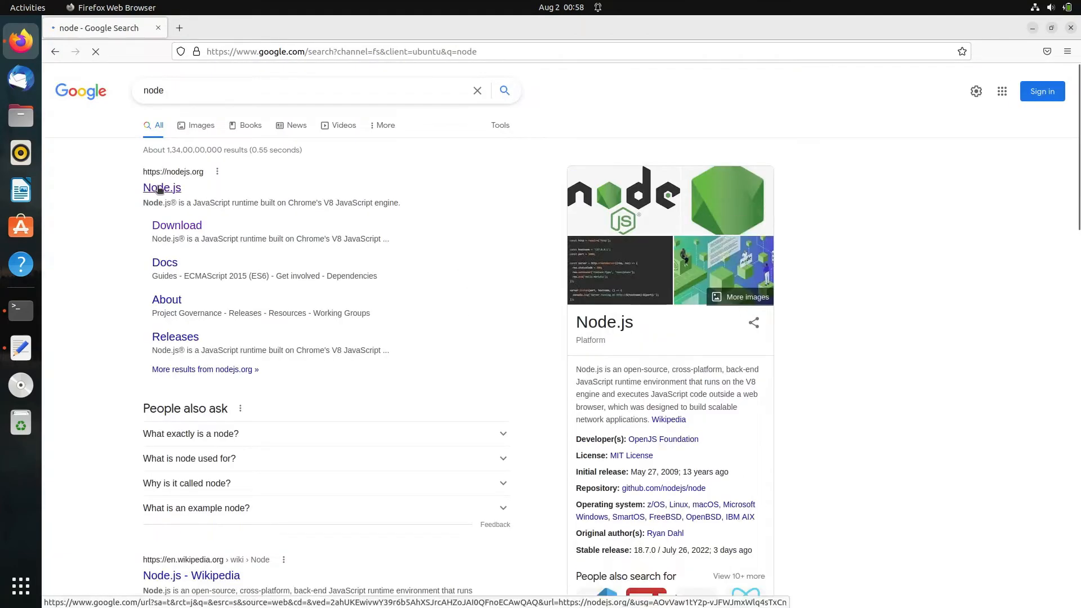
left_click(161, 187)
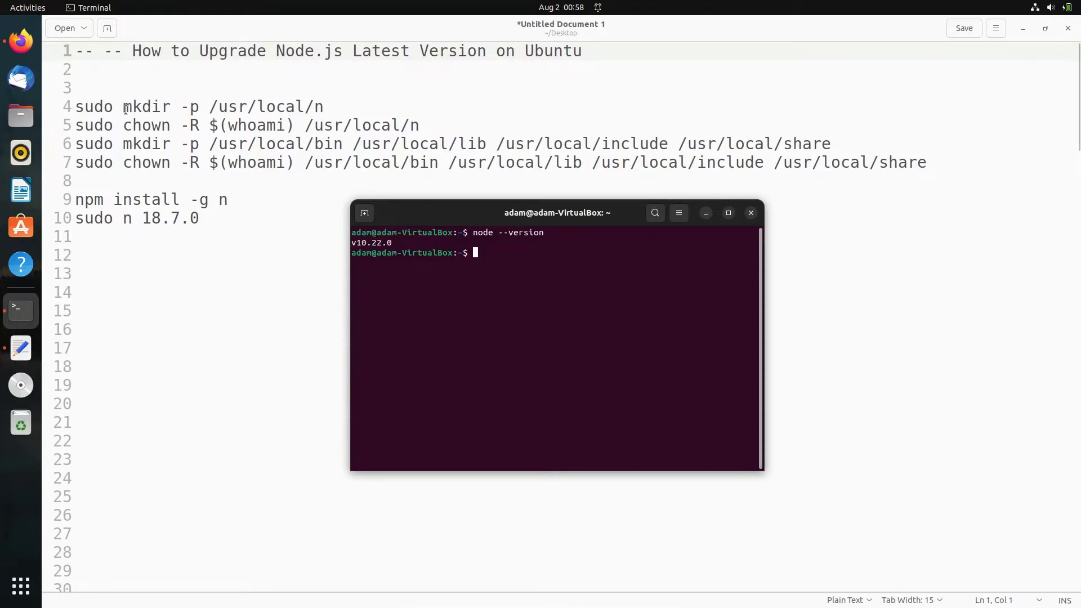
Run the copied setup command in Terminal, entering the sudo password to create /usr/local/n.
left_click(336, 107)
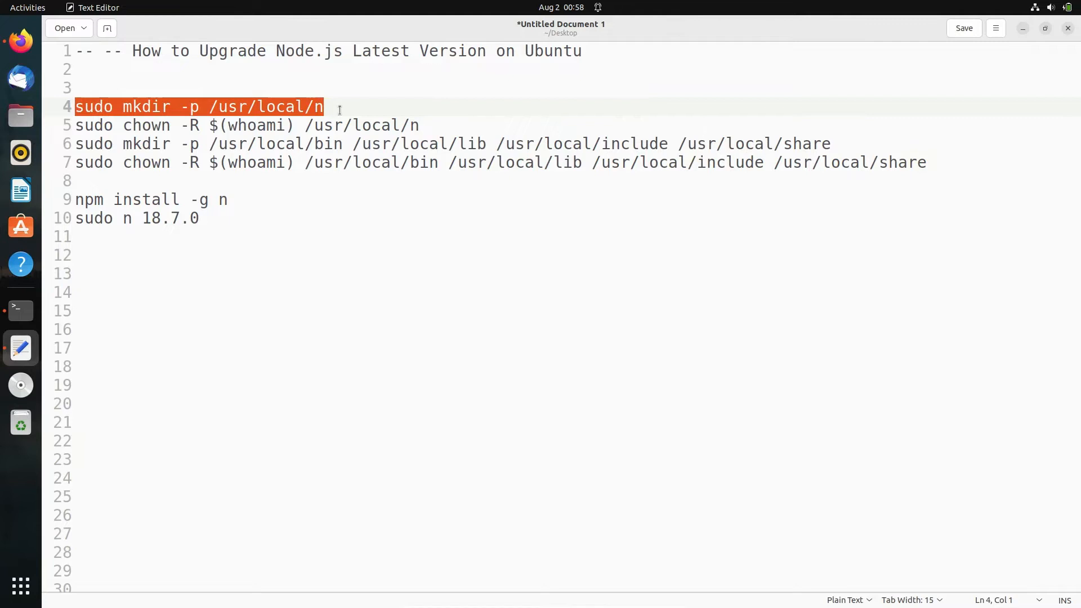
left_click(20, 309)
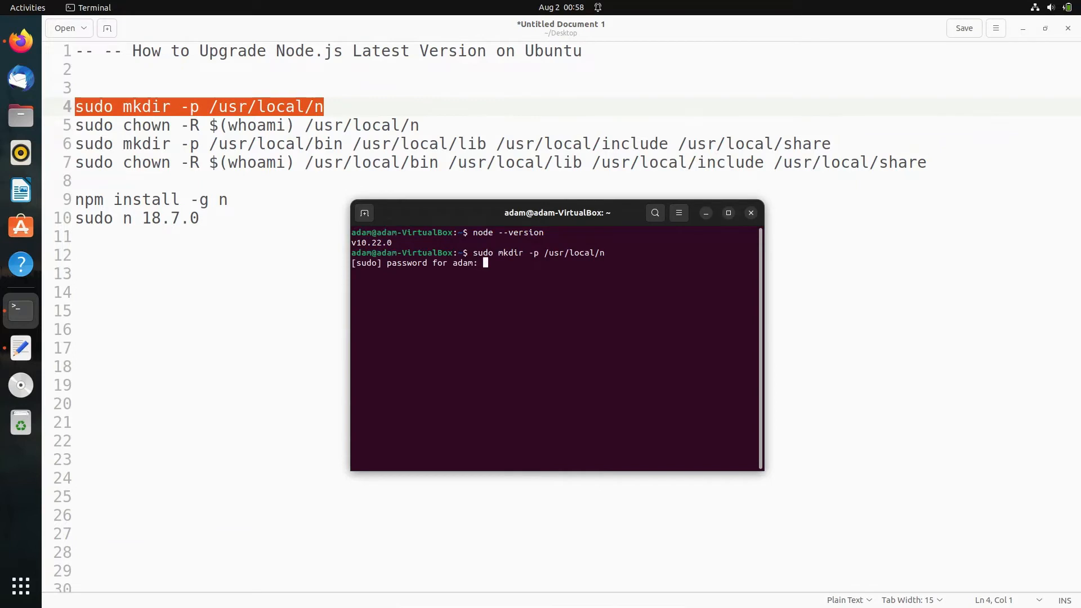
key("Return")
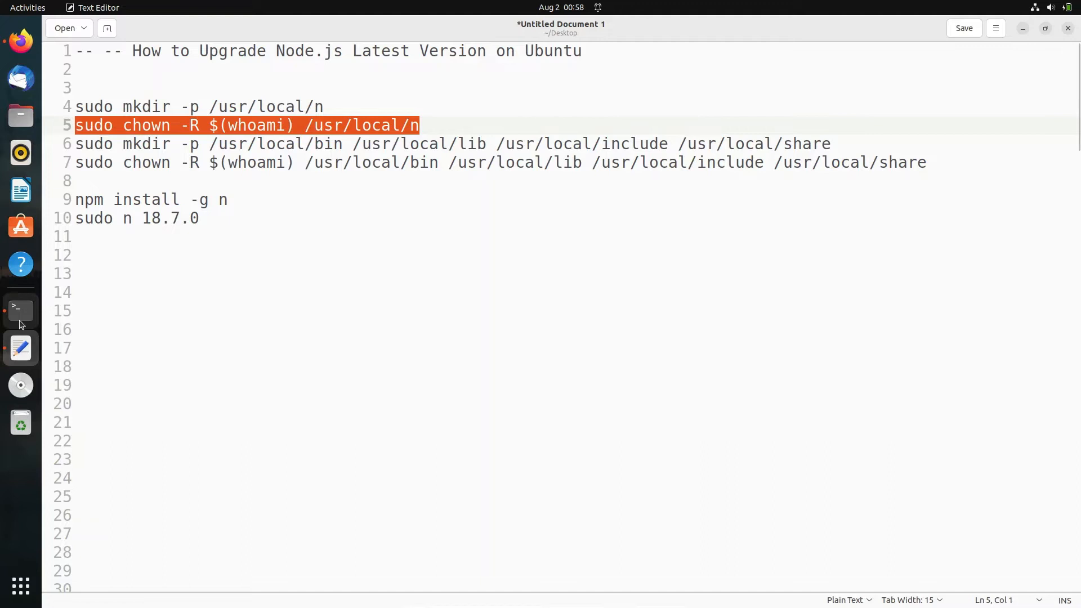
Select the line 6 mkdir command in the notes for the /usr/local folders.
left_click(20, 311)
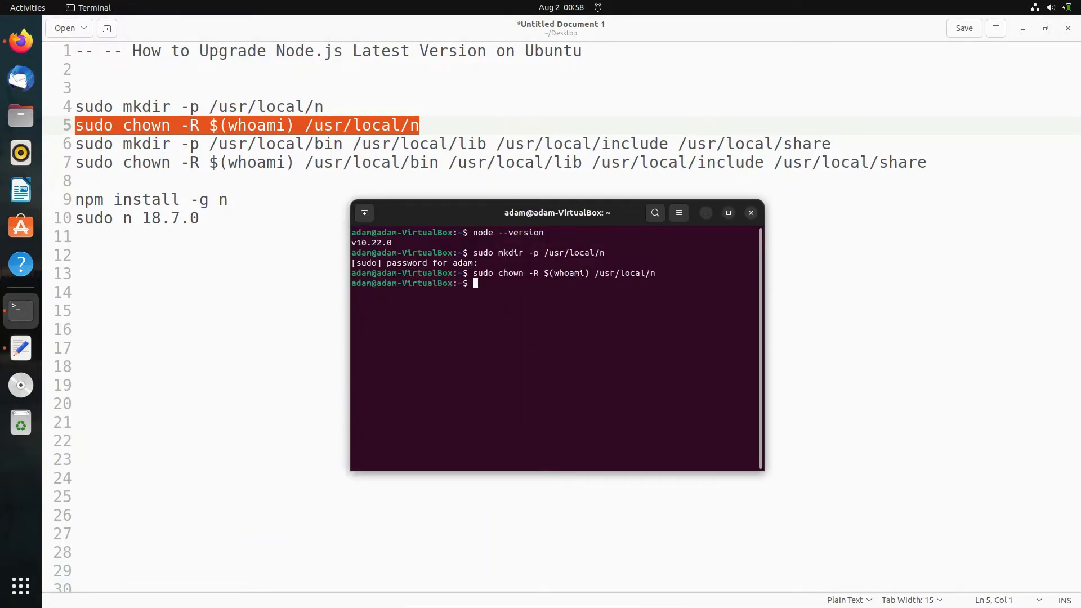
left_click(834, 144)
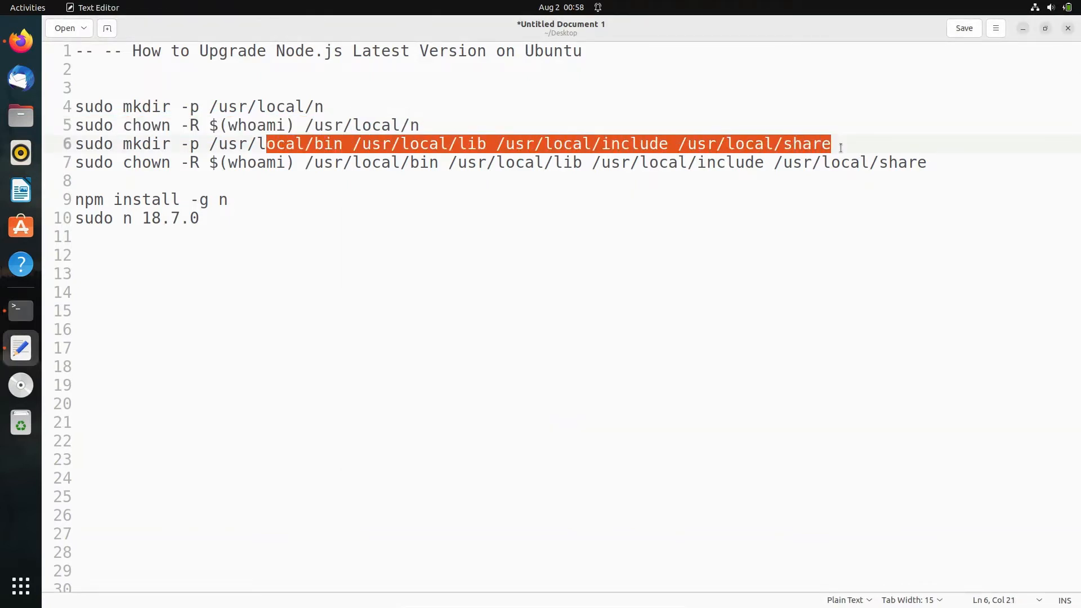
left_click(76, 143)
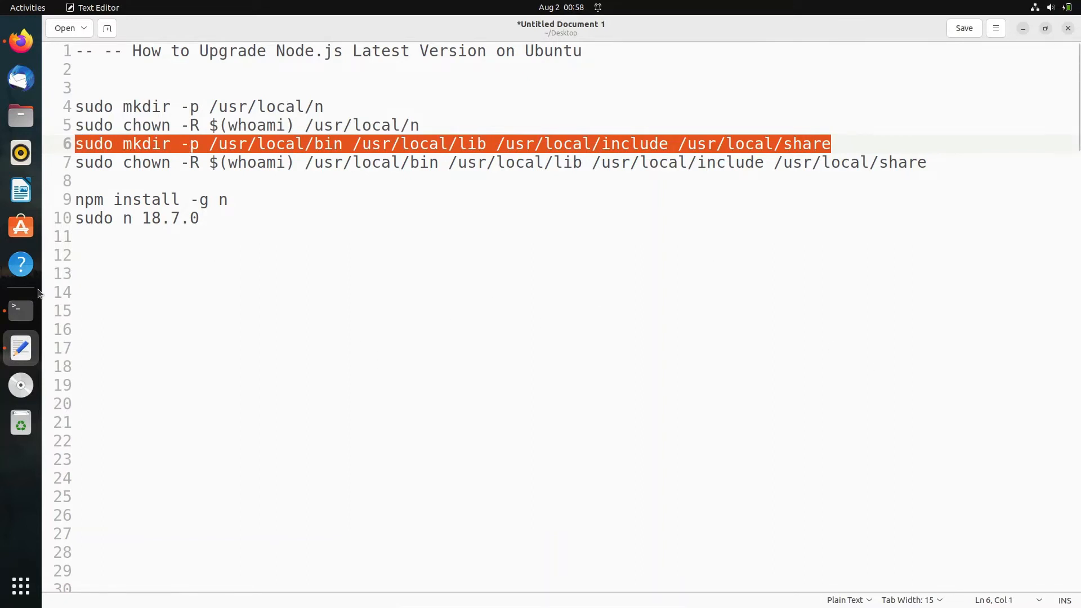
Paste the mkdir command for /usr/local bin, lib, include and share into Terminal.
right_click(483, 296)
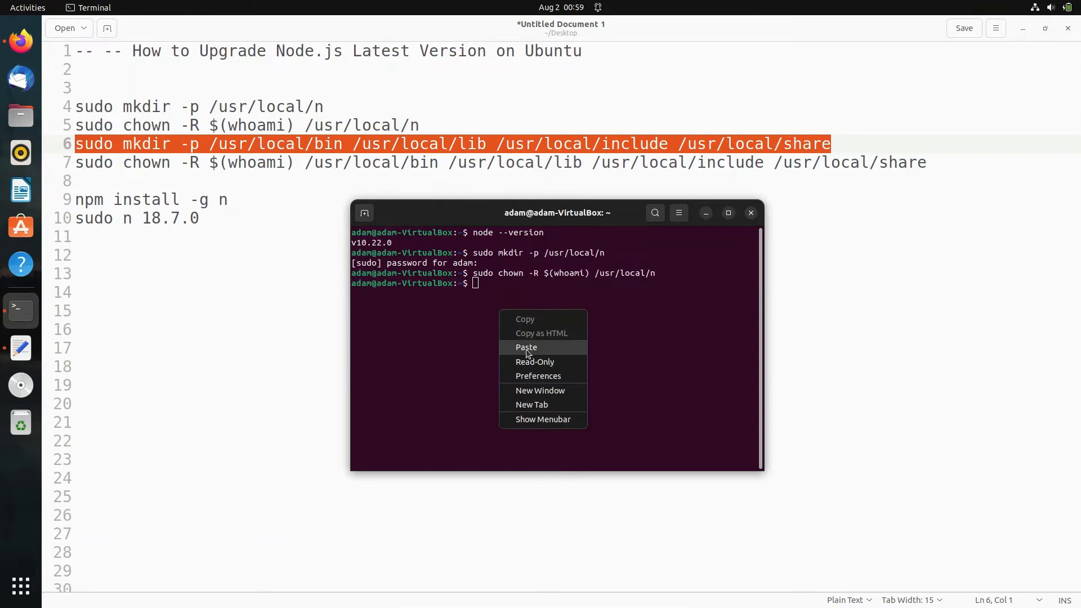
left_click(526, 347)
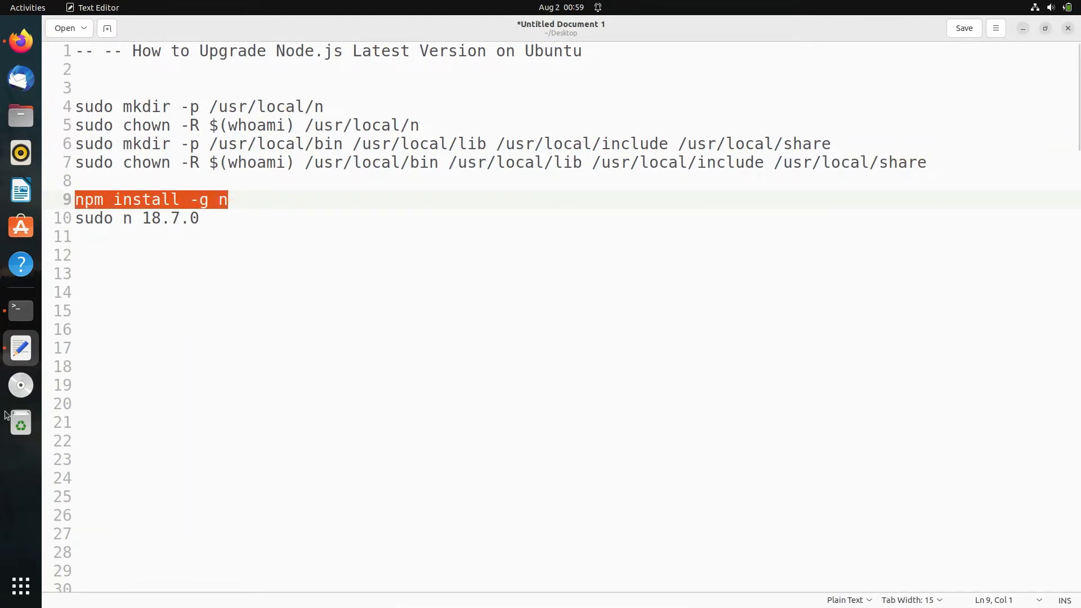
Install n globally with 'npm install -g n' in Terminal.
left_click(21, 310)
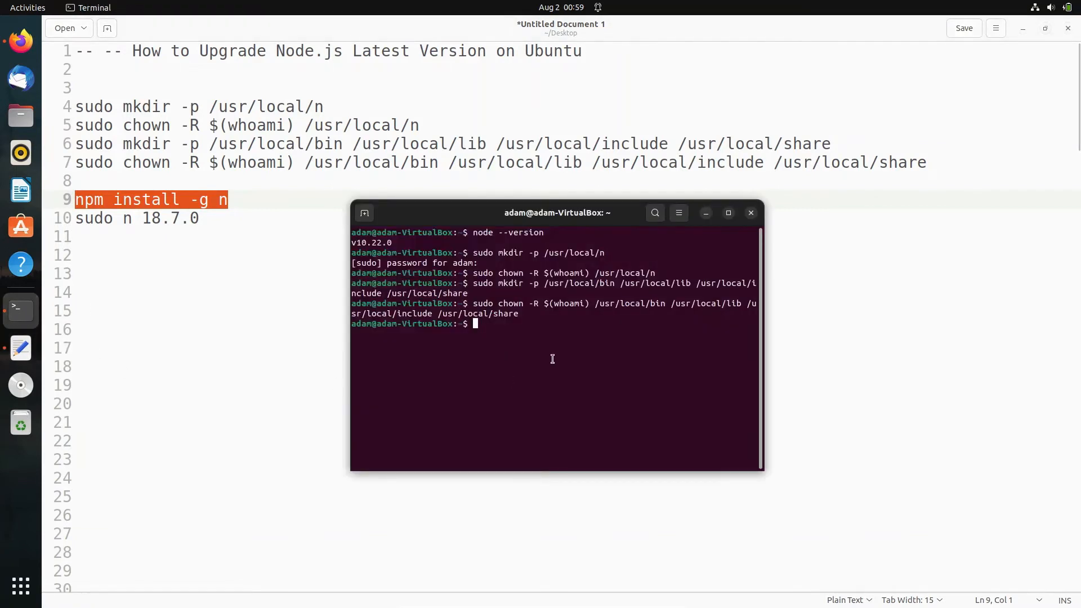
type("npm install -g n")
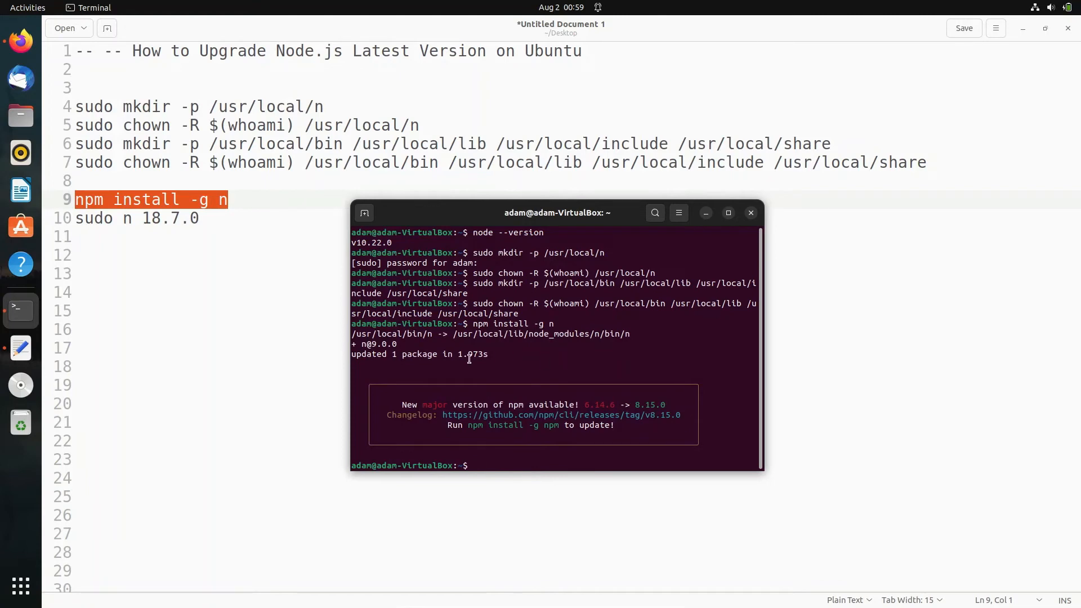
mouse_move(506, 390)
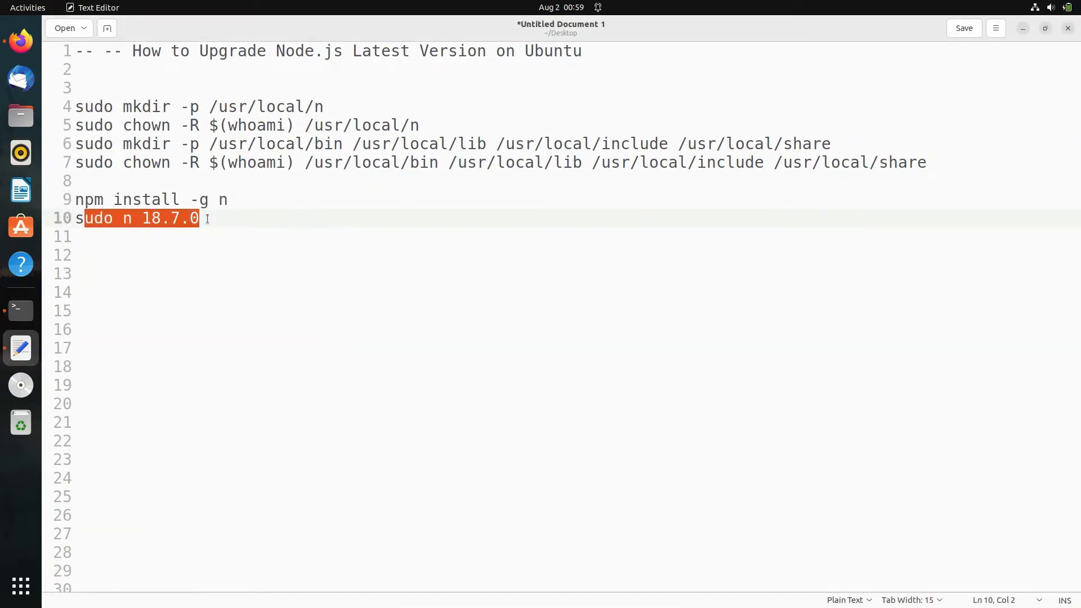
left_click(76, 218)
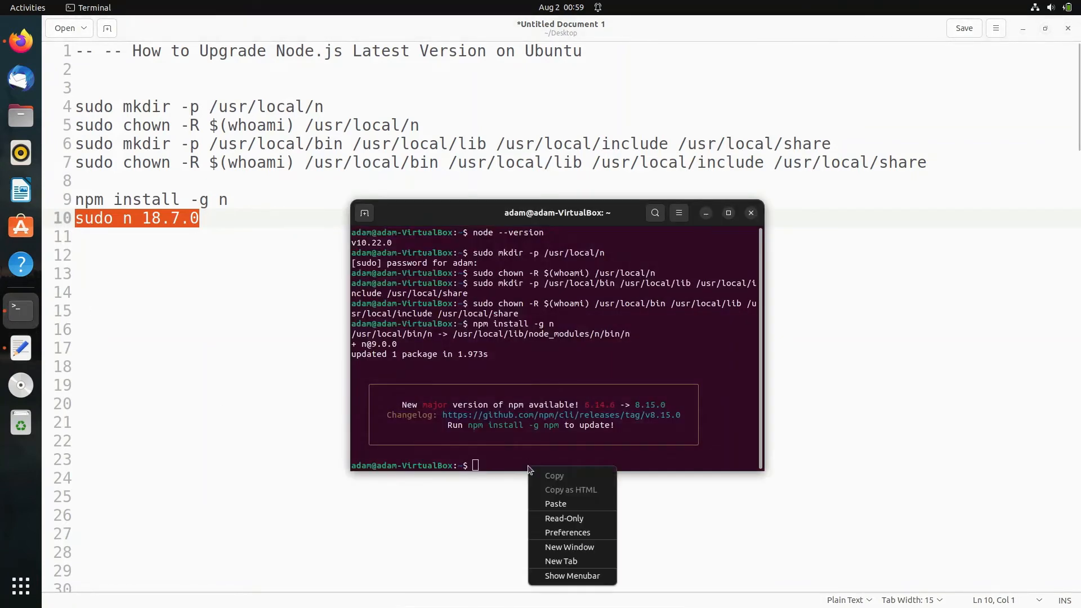
Paste and run 'sudo n 18.7.0' to begin fetching Node v18.7.0.
left_click(556, 503)
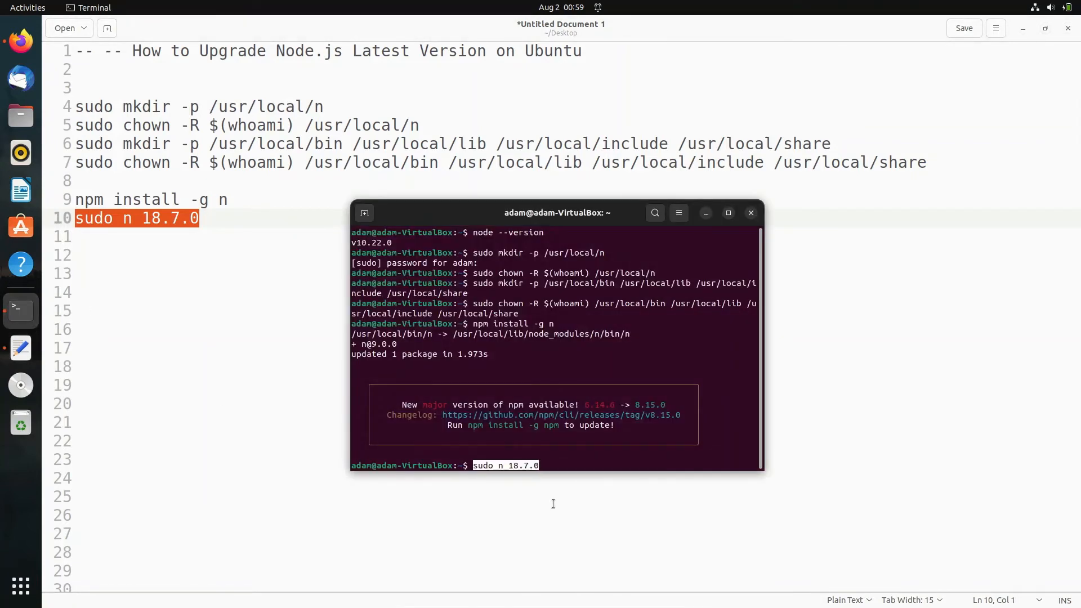
key("Return")
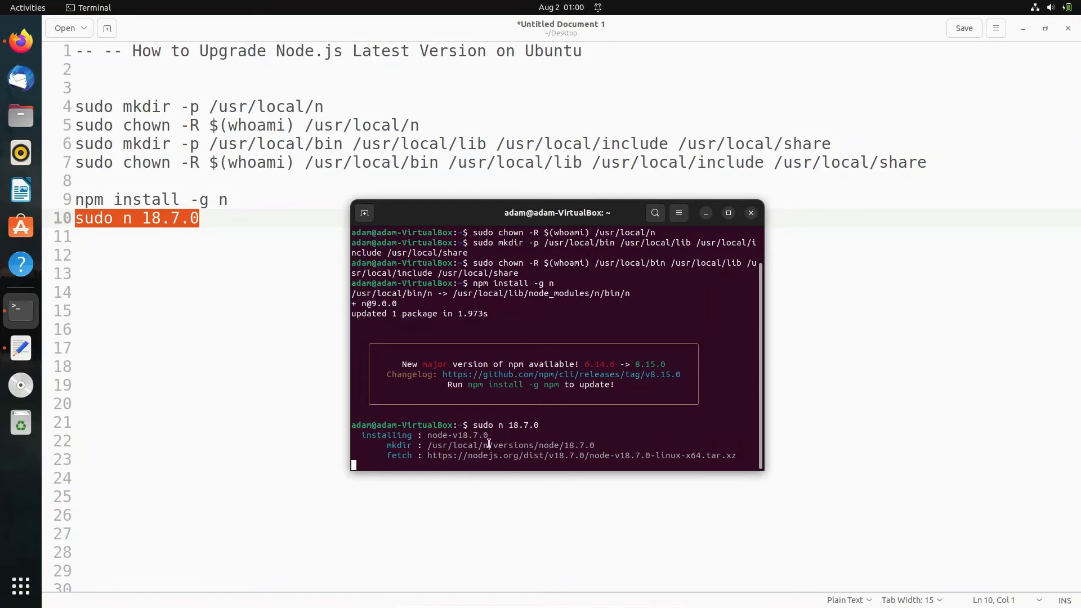
mouse_move(520, 444)
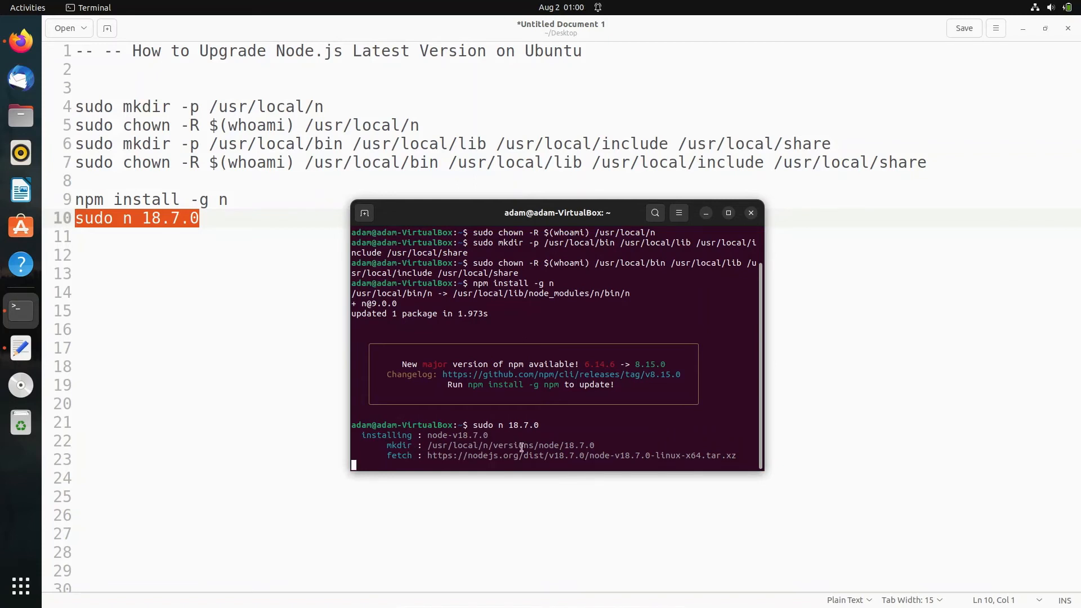
mouse_move(485, 464)
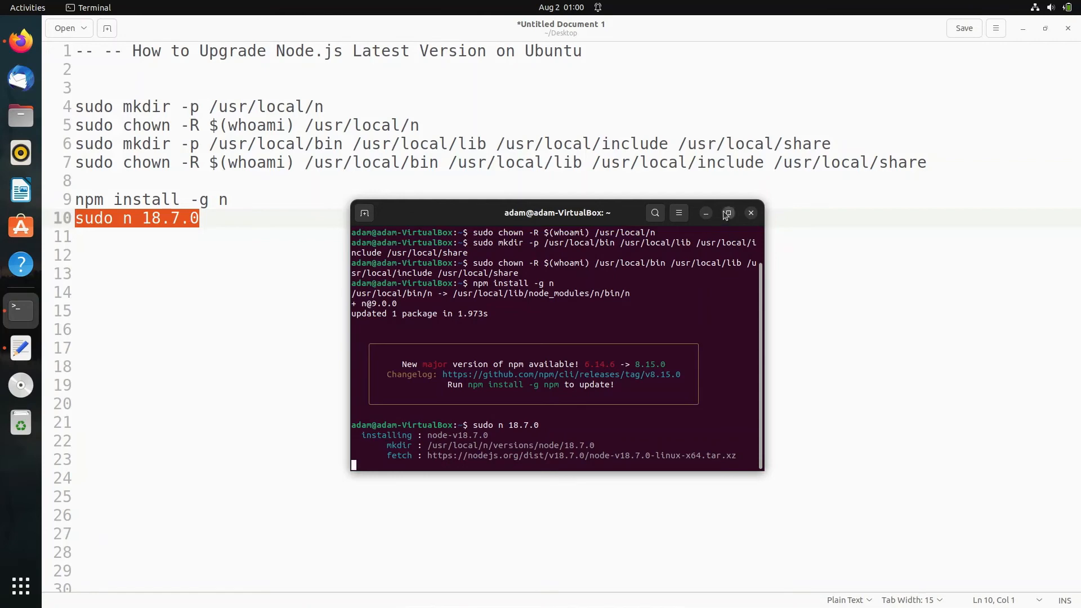
Maximize the Terminal window while the node-v18.7.0 download proceeds.
left_click(727, 212)
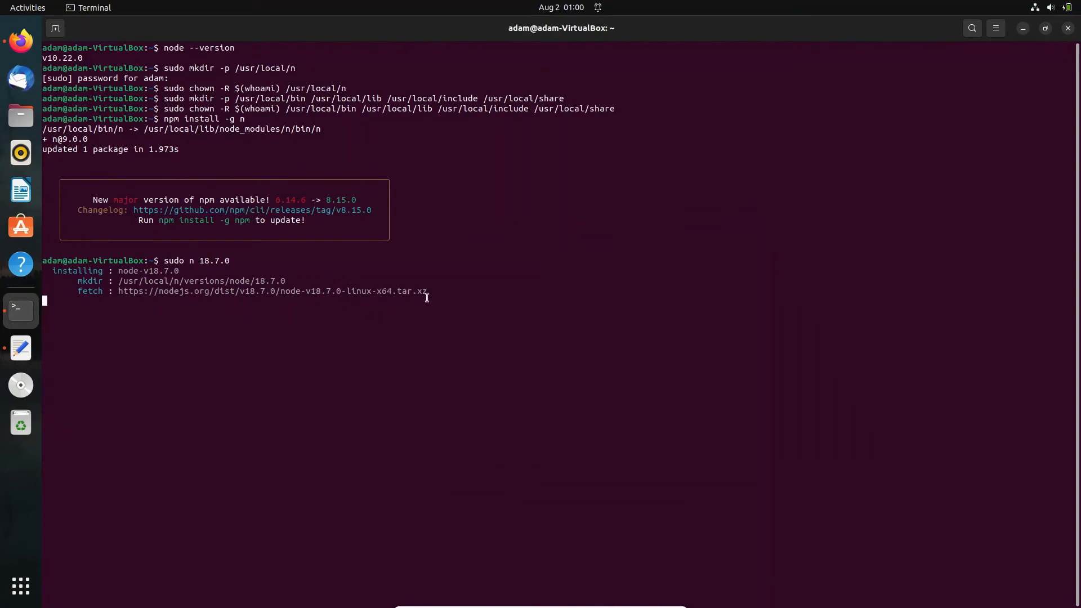
mouse_move(442, 291)
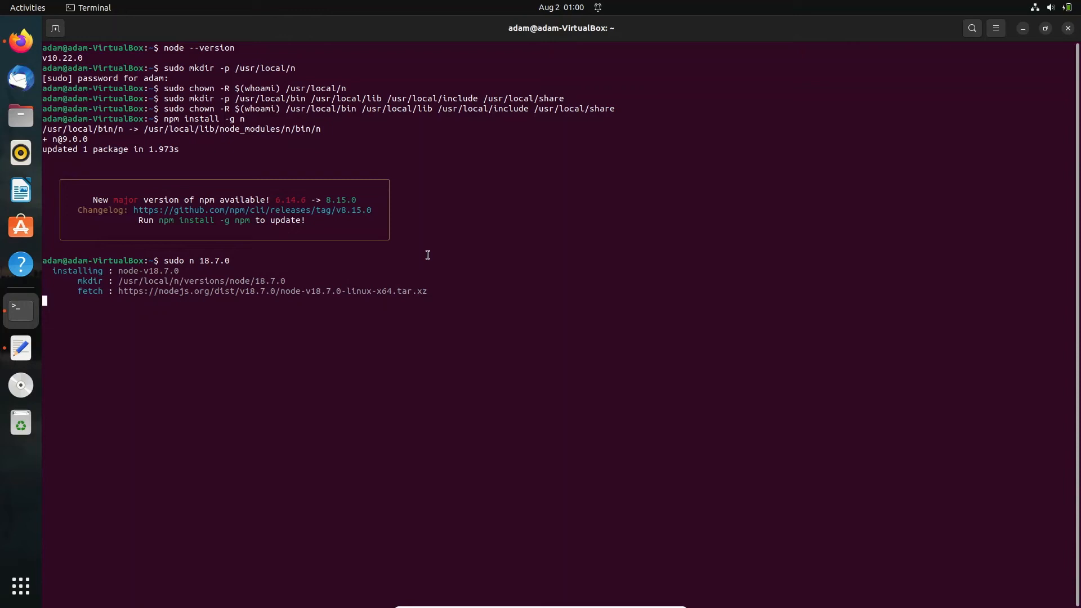
mouse_move(348, 259)
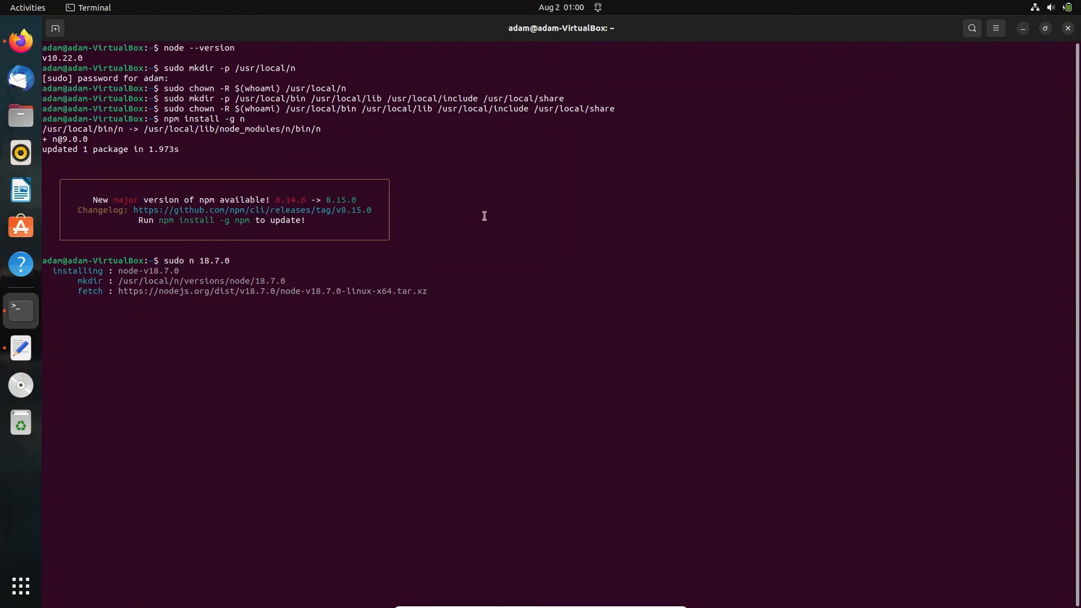
mouse_move(196, 80)
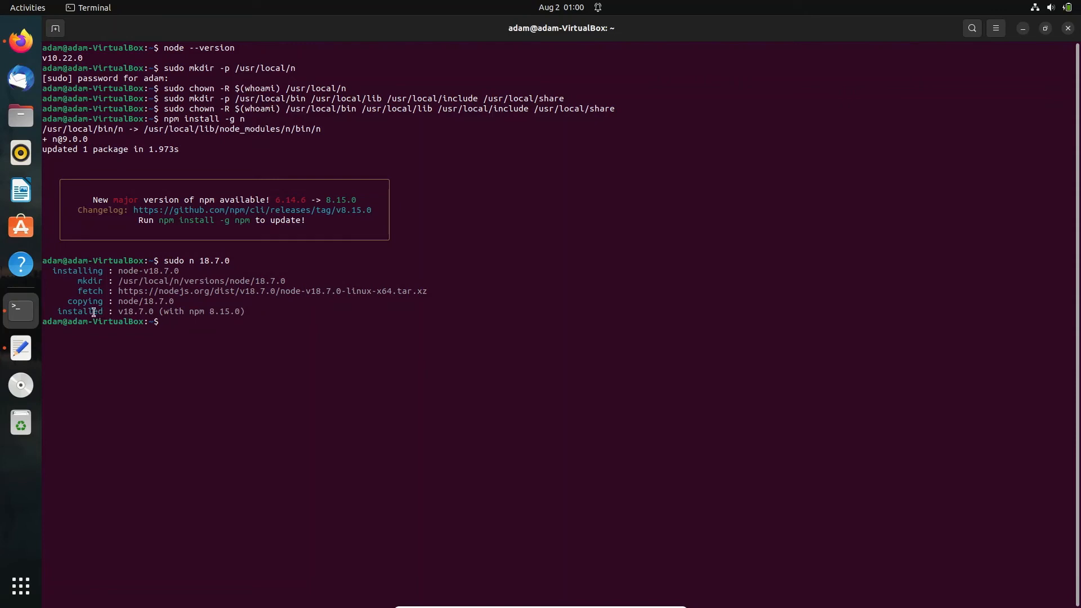
mouse_move(164, 305)
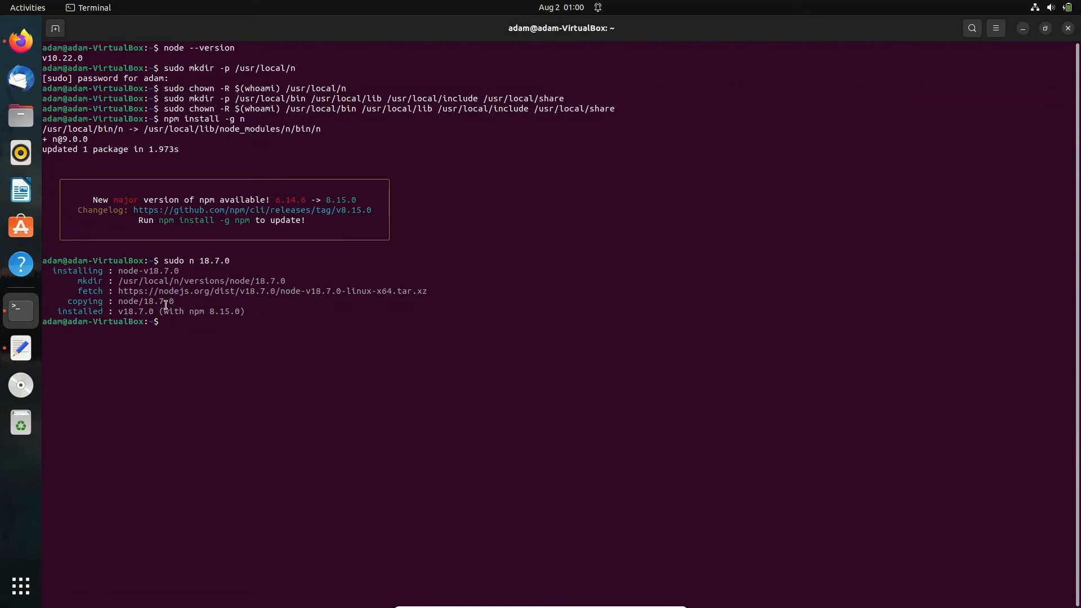
mouse_move(230, 343)
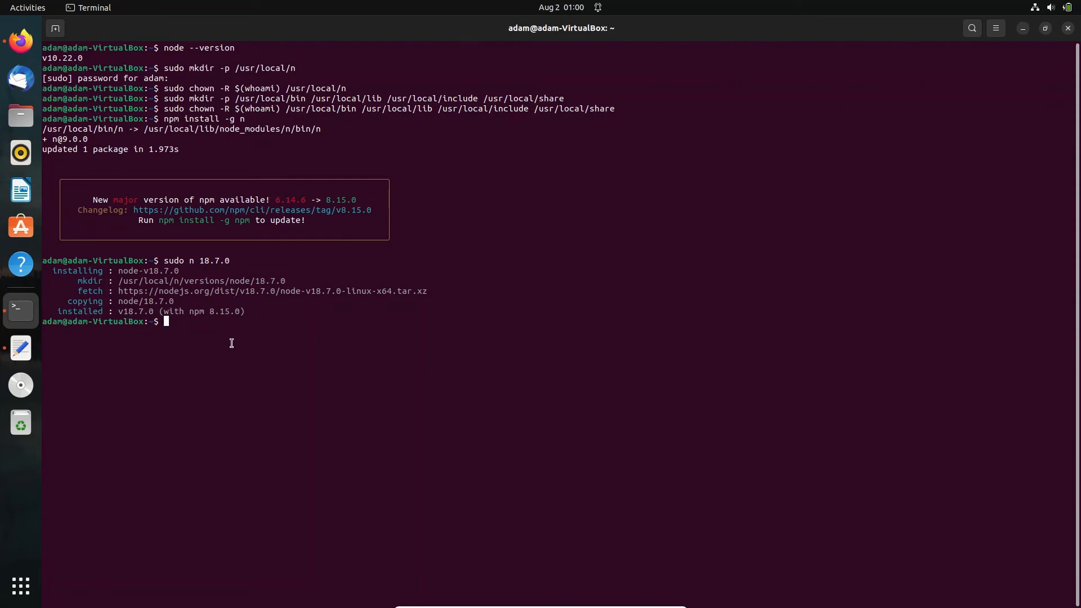
mouse_move(237, 331)
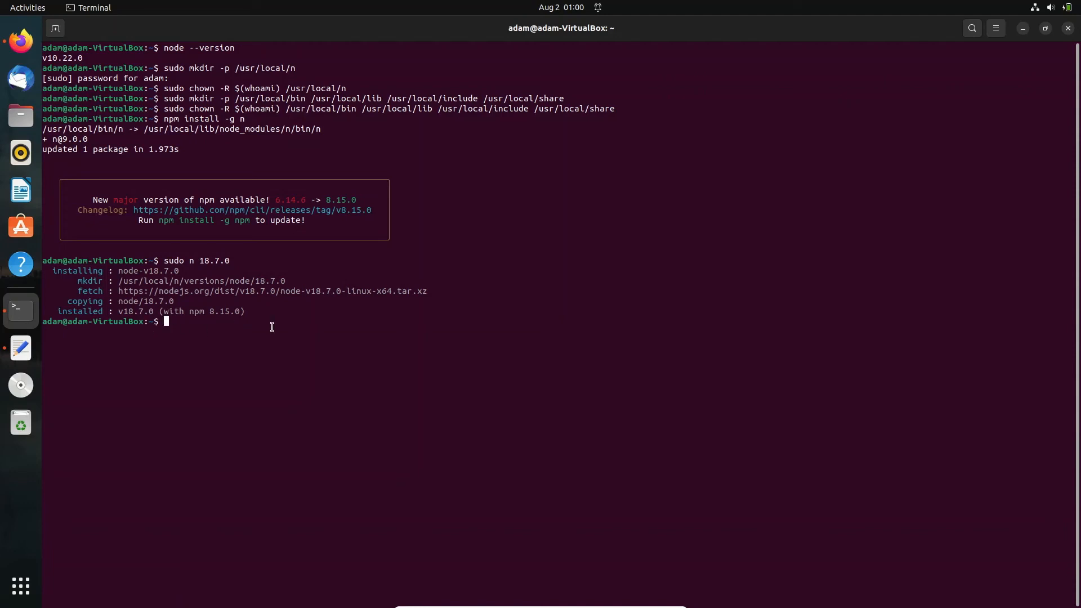
Type 'node --version' to verify Node.js reports v18.7.0.
type("no")
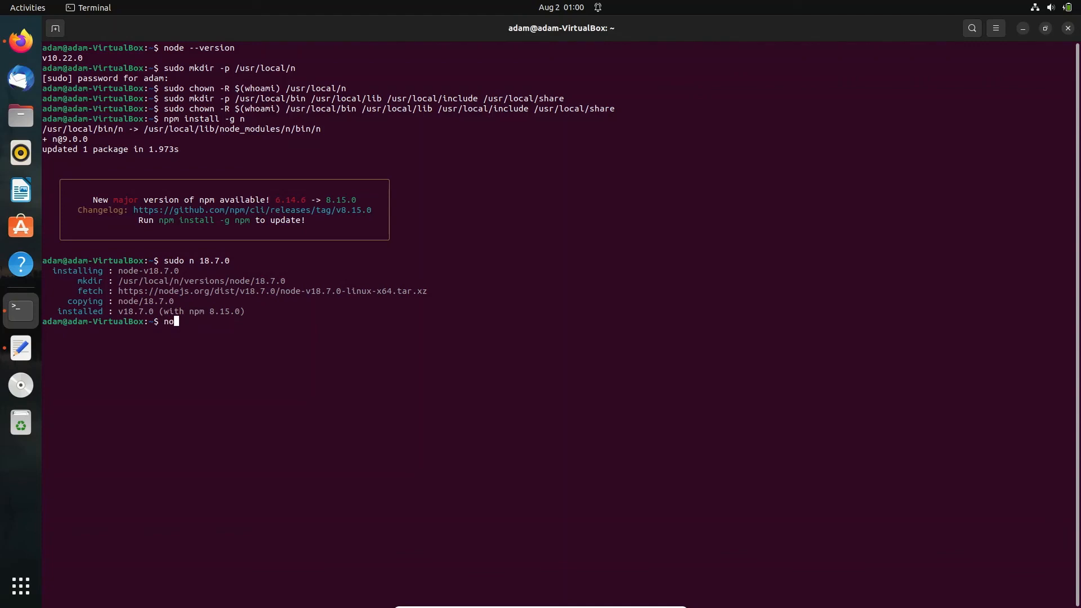
type("de --version")
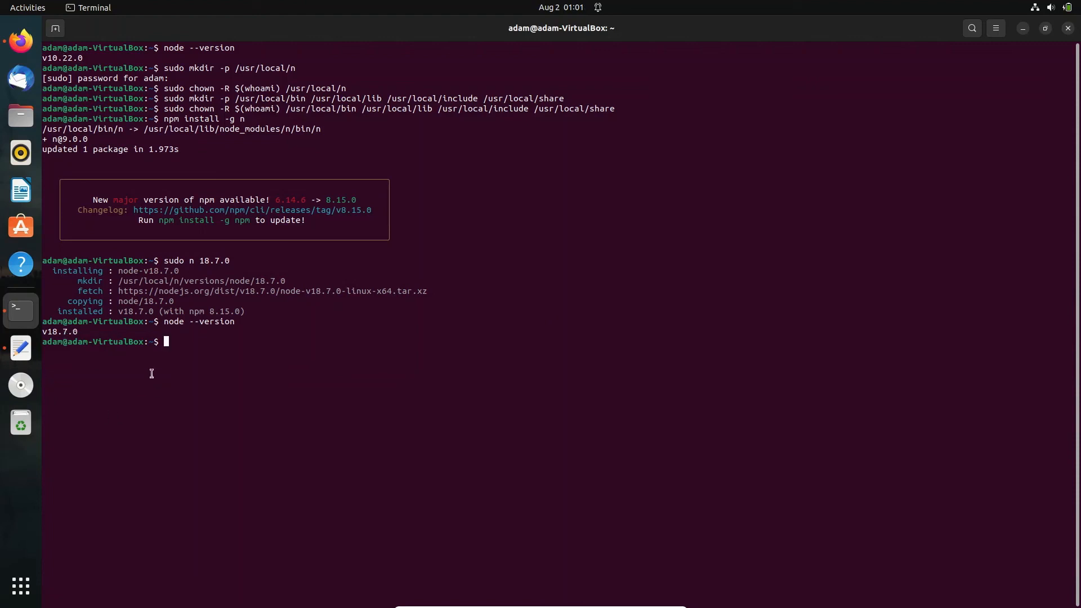
mouse_move(403, 341)
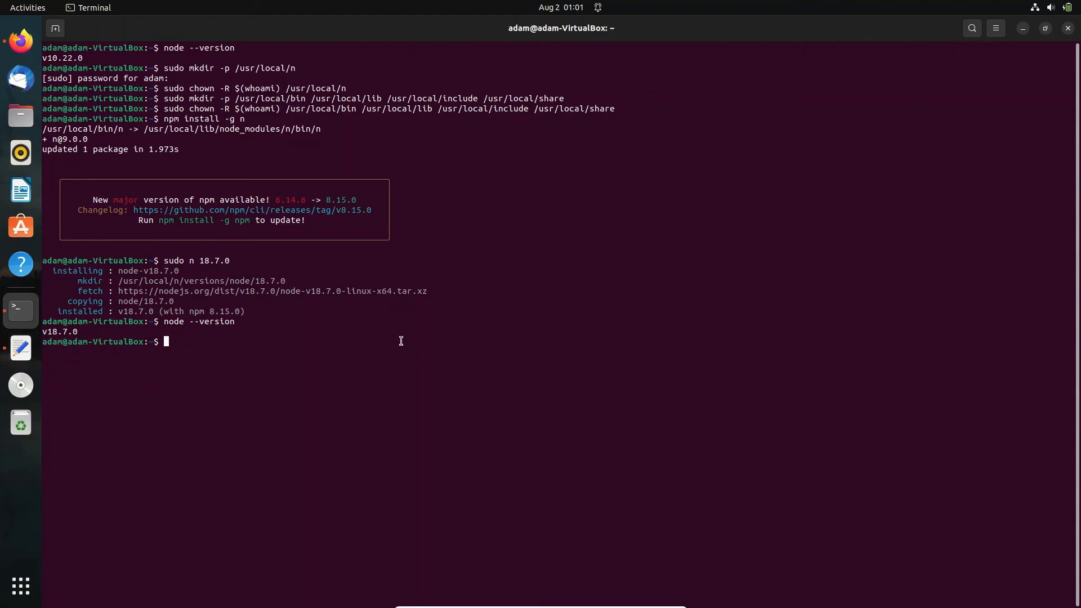
mouse_move(286, 338)
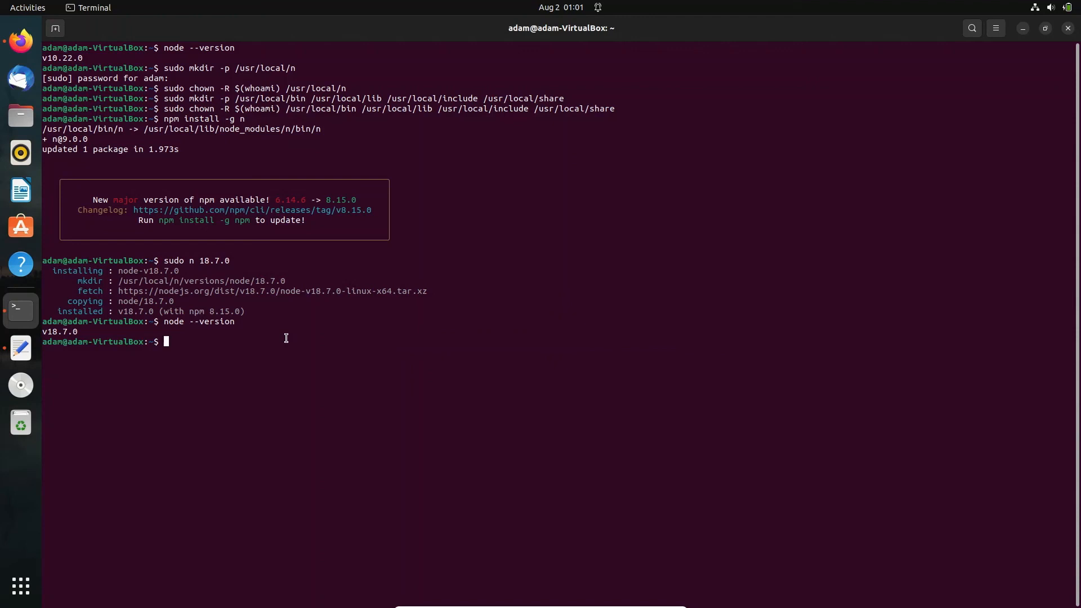